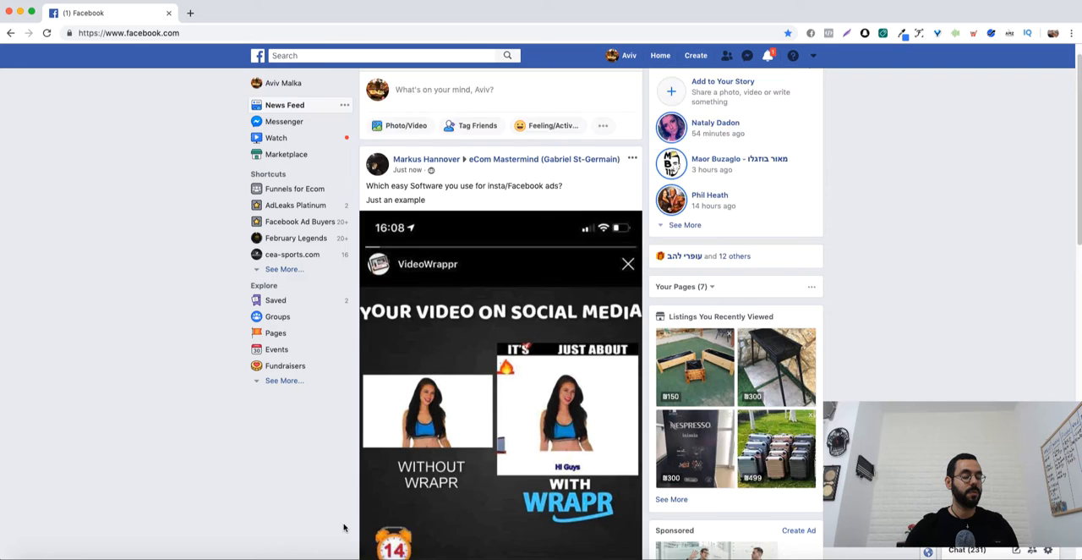
# Open the Shift business page from its sponsored post in the News Feed.
pyautogui.scroll(-3)
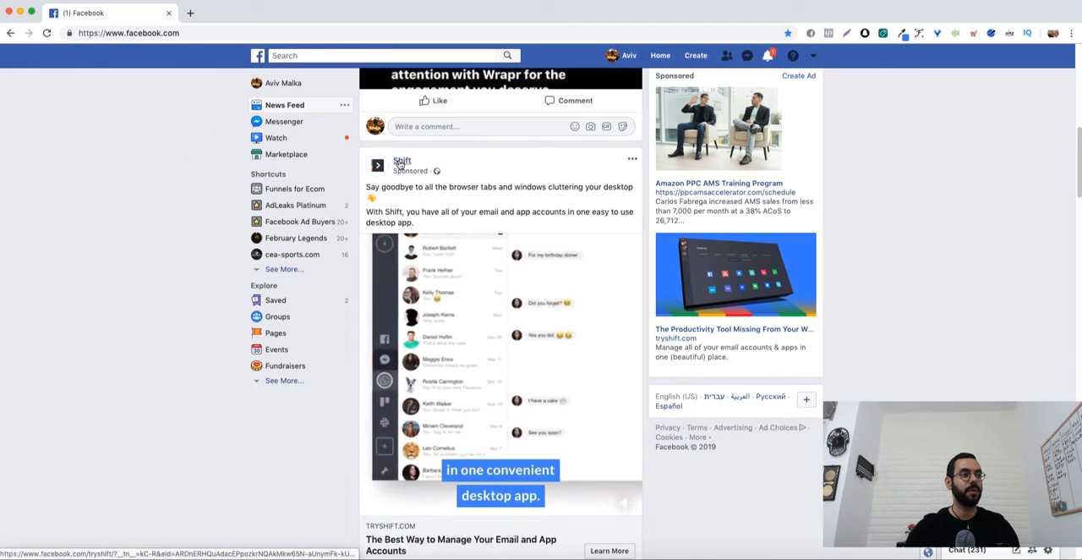
pyautogui.click(402, 159)
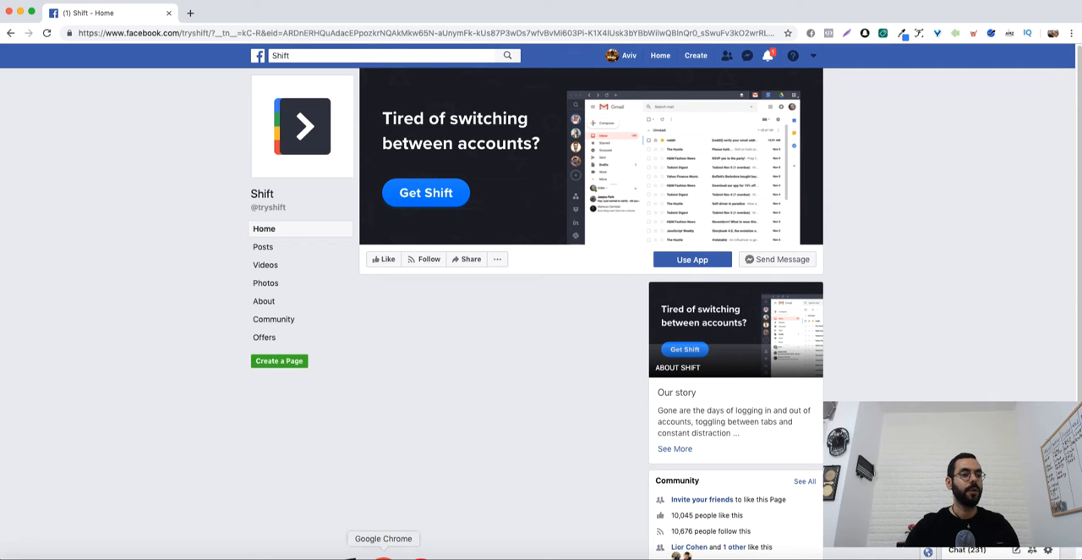
# Show the Shift page's full Page Transparency details via See More.
pyautogui.scroll(-3)
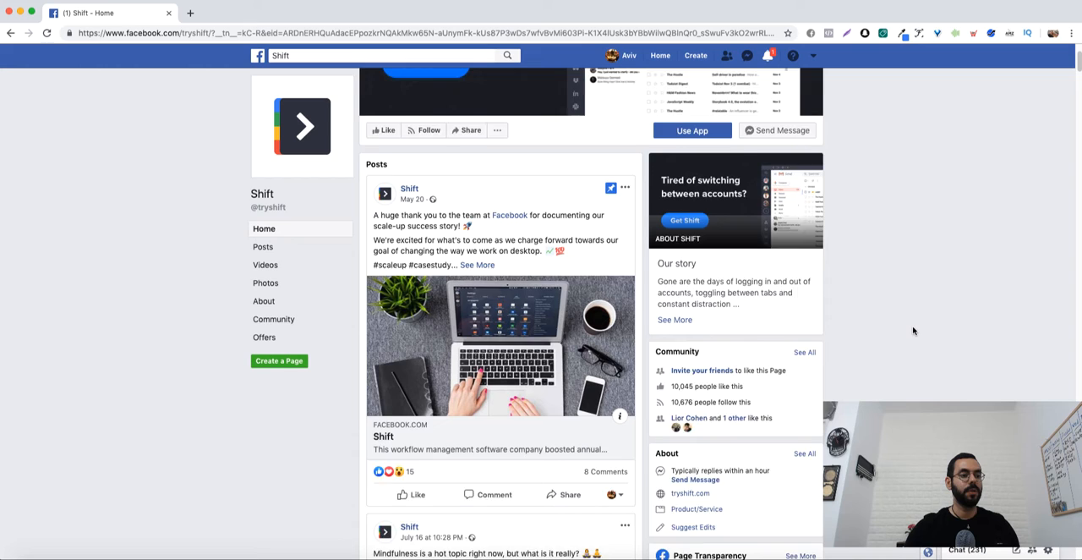
pyautogui.scroll(-3)
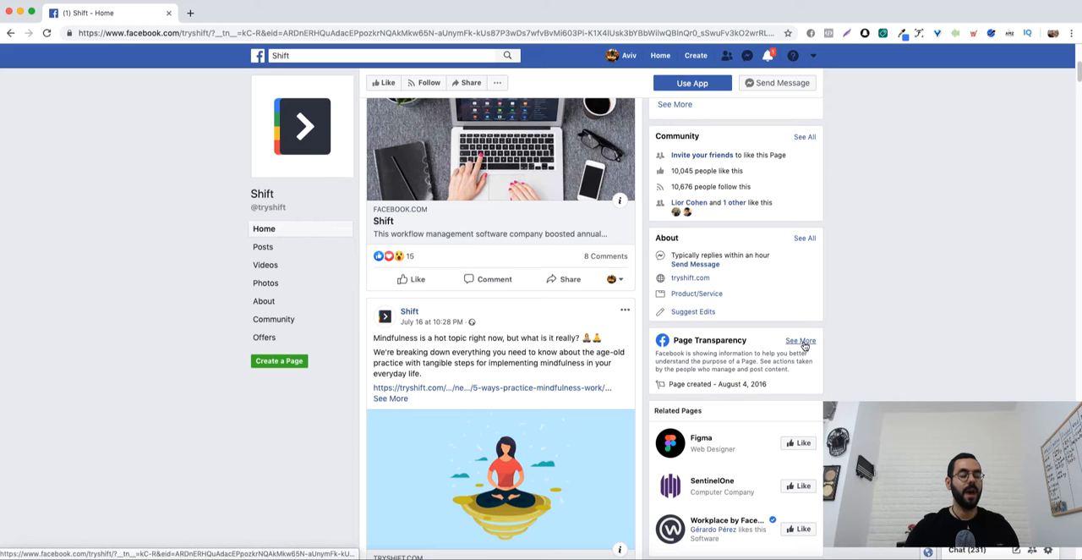
pyautogui.click(799, 340)
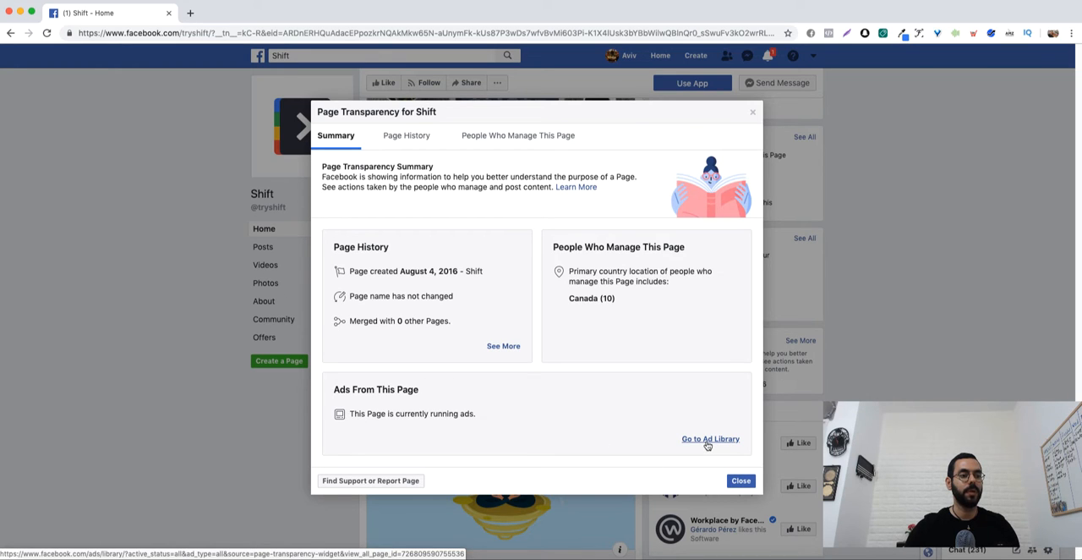
# Go to the Ad Library listing of ads run by the Shift page.
pyautogui.click(710, 440)
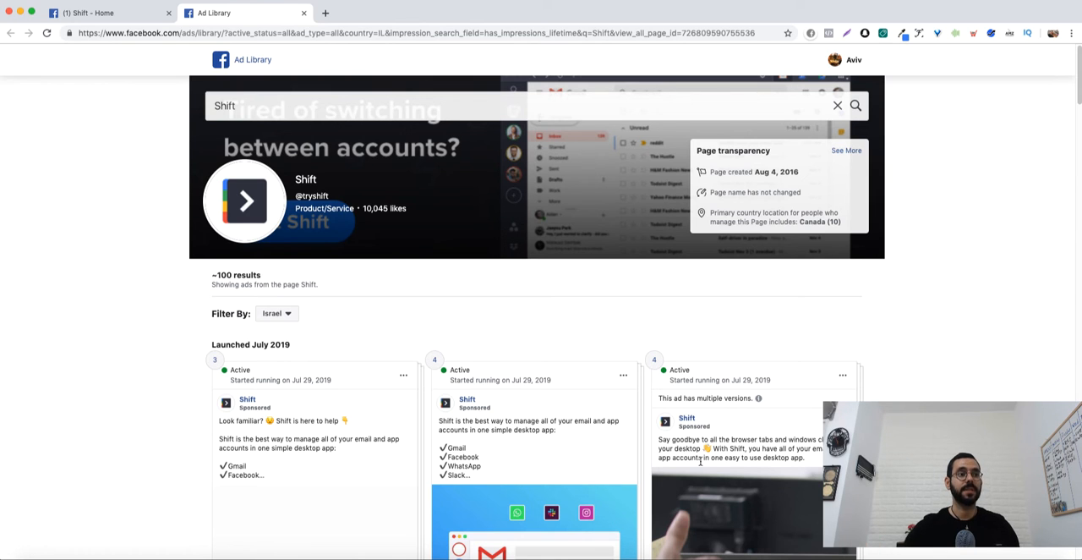
# Filter Shift's Ad Library results to all countries and browse the active July 2019 ads.
pyautogui.click(277, 313)
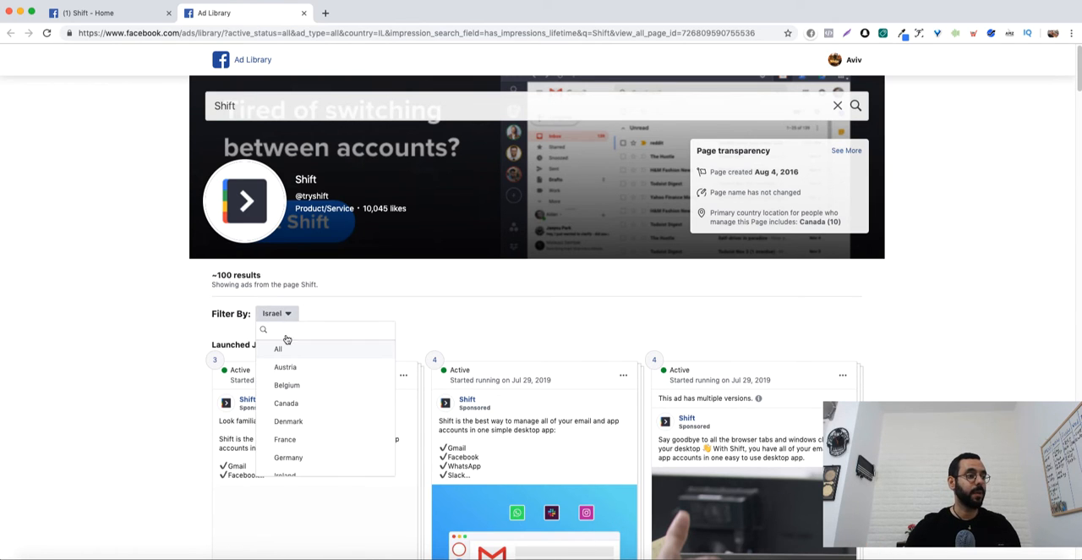
pyautogui.click(277, 348)
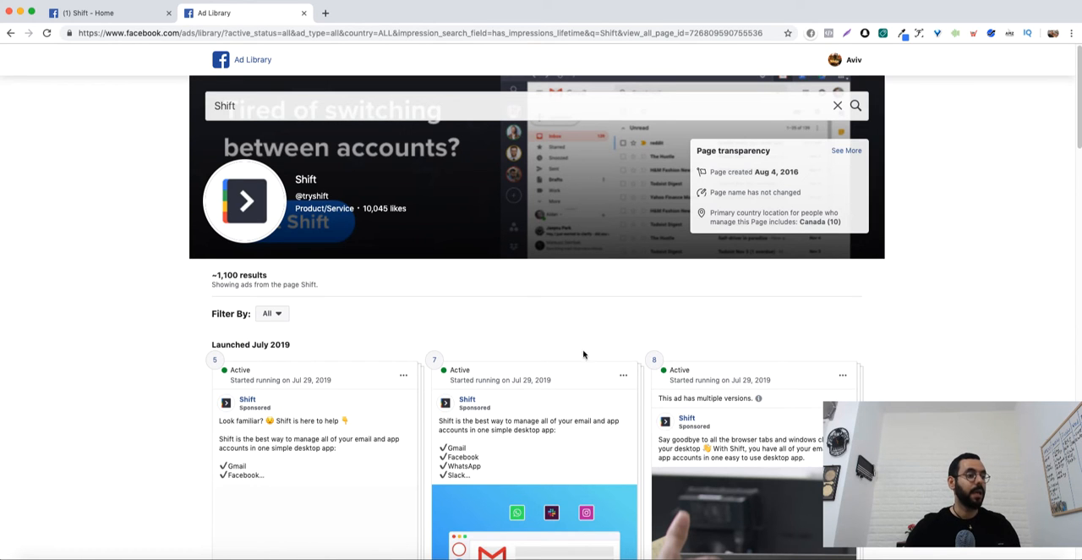
pyautogui.scroll(-3)
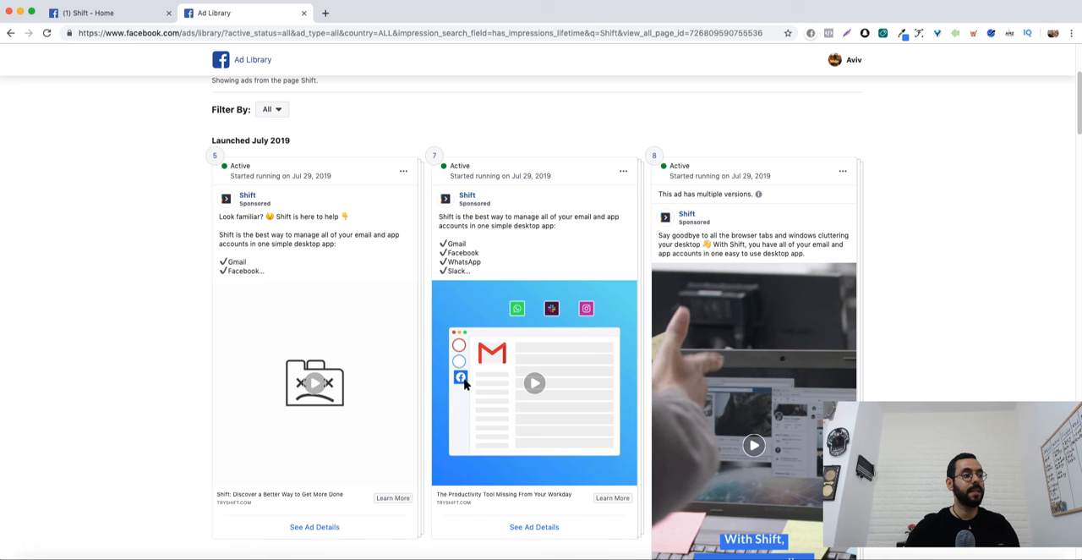
pyautogui.moveTo(339, 176)
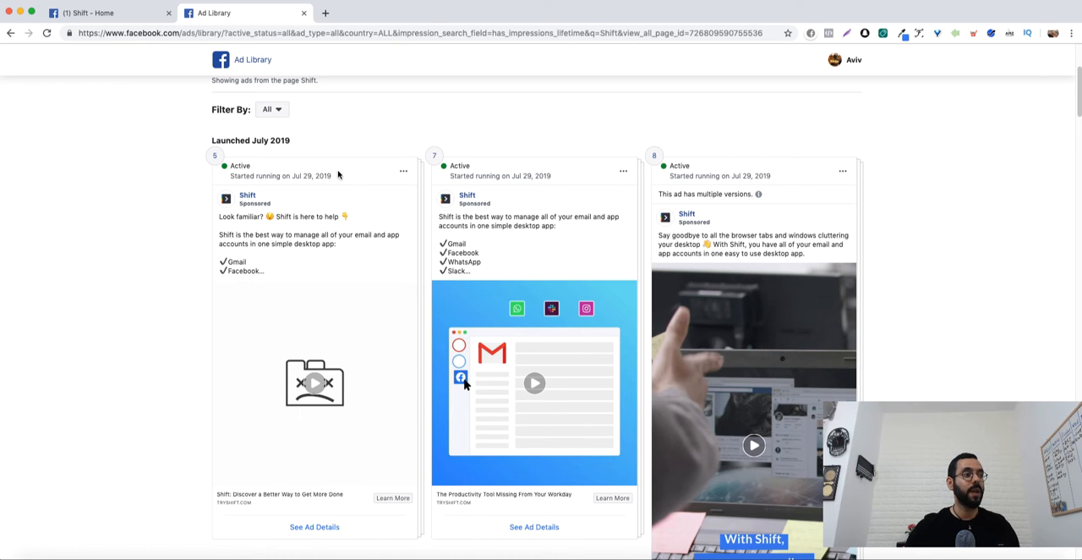
pyautogui.moveTo(280, 195)
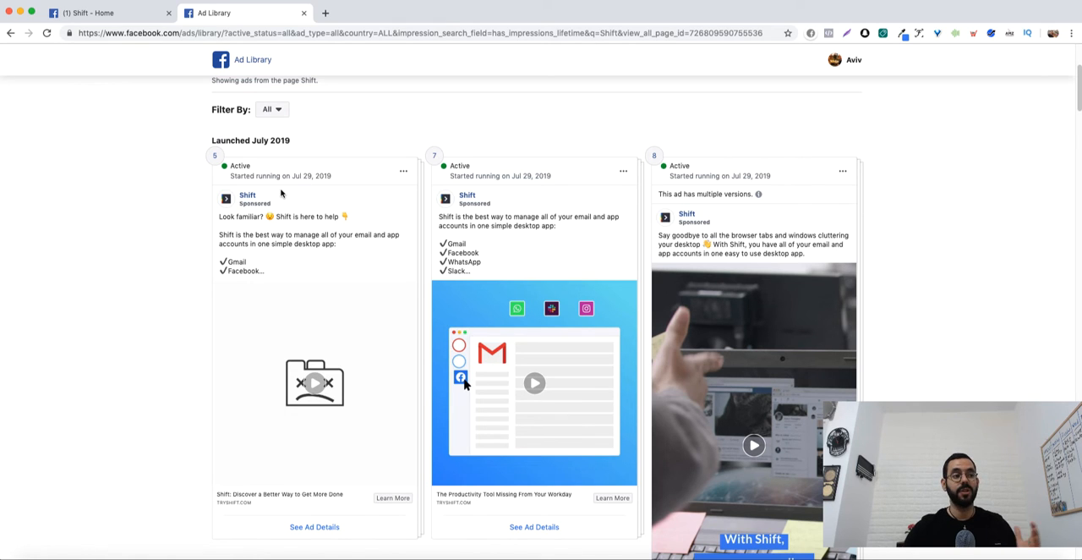
pyautogui.scroll(-3)
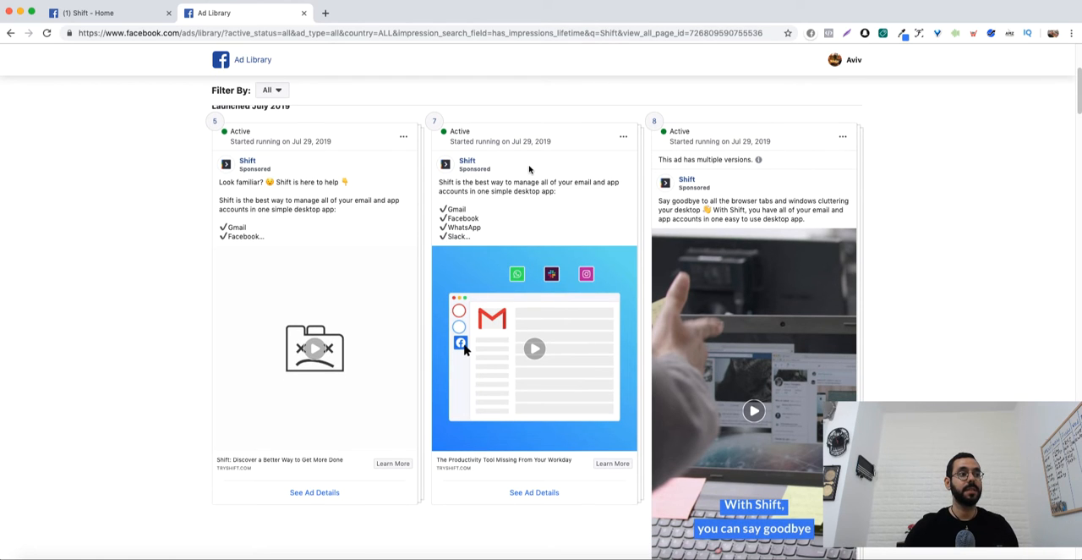
pyautogui.moveTo(328, 151)
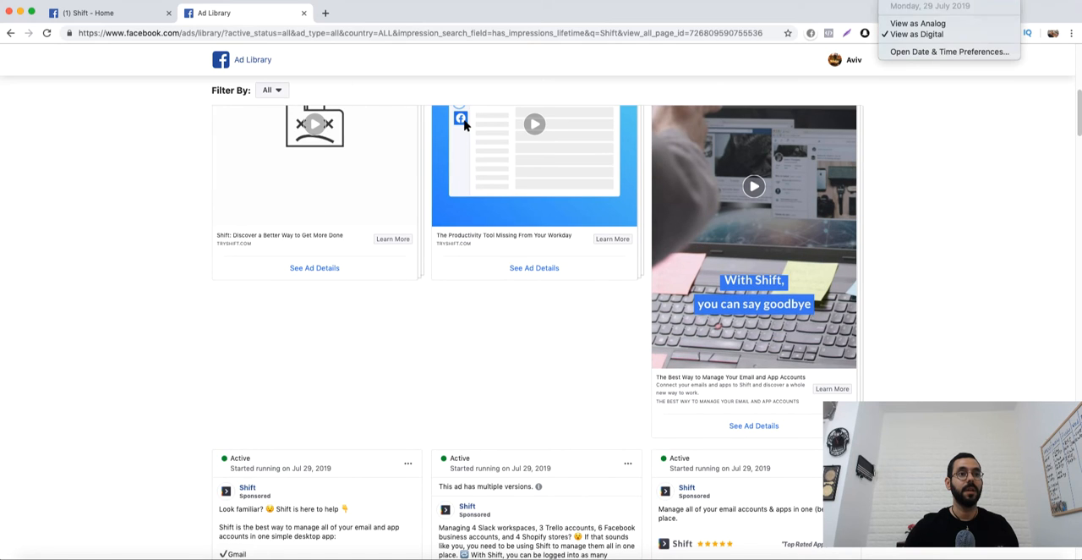
pyautogui.scroll(-3)
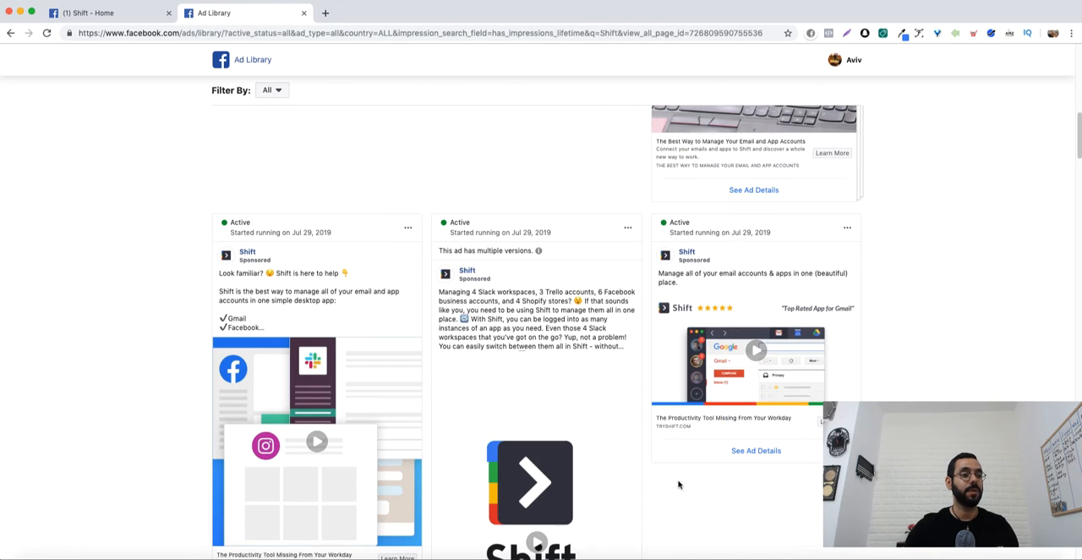
pyautogui.scroll(-3)
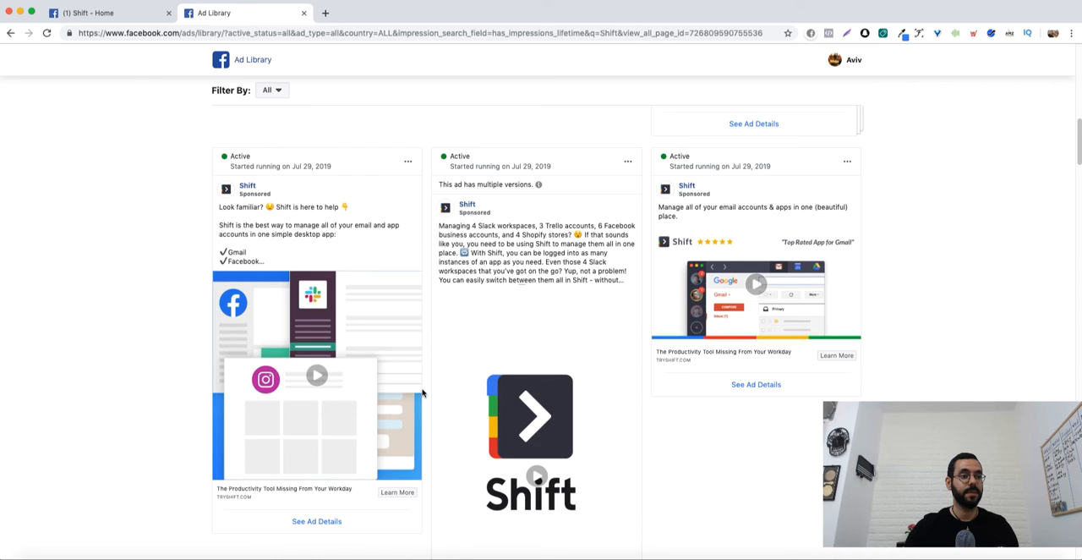
# Browse further down Shift's results through the video and multi-version ads.
pyautogui.scroll(-3)
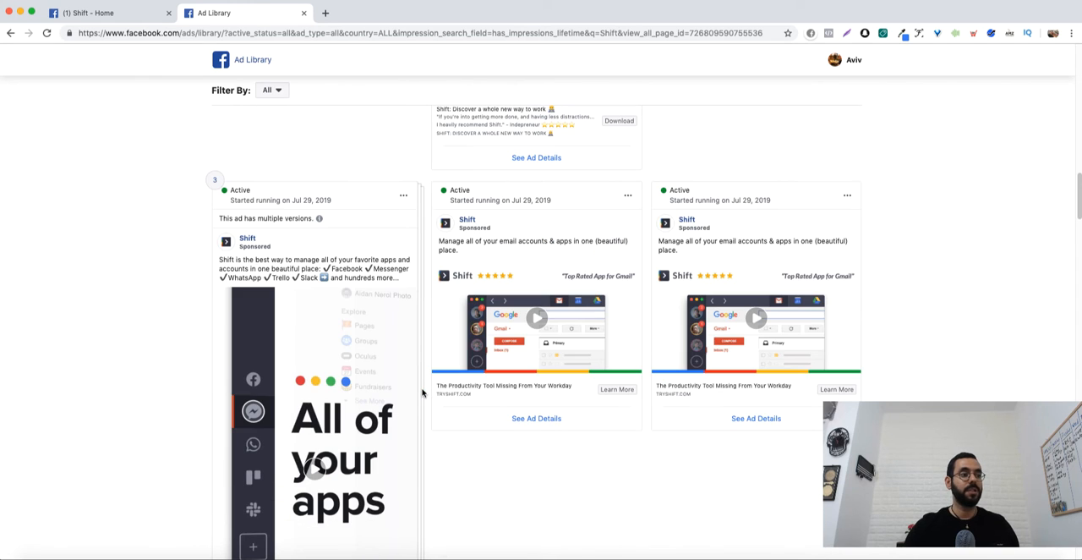
pyautogui.scroll(-3)
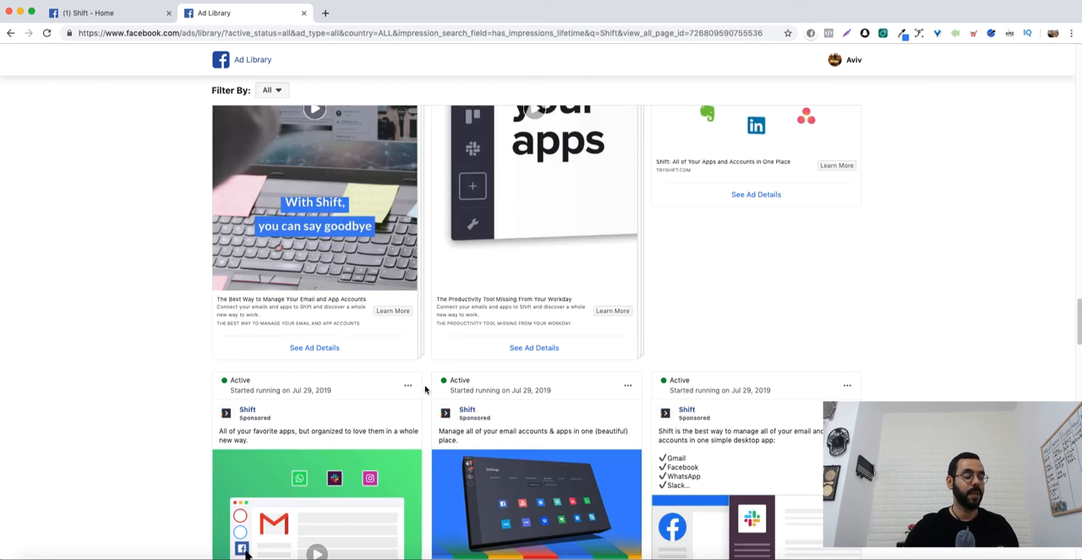
pyautogui.scroll(-3)
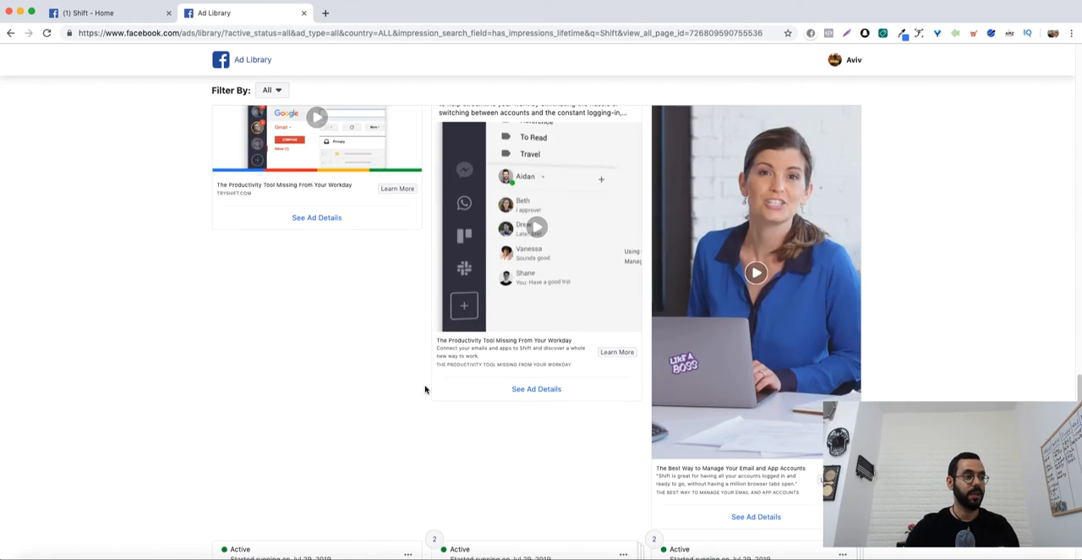
pyautogui.scroll(-3)
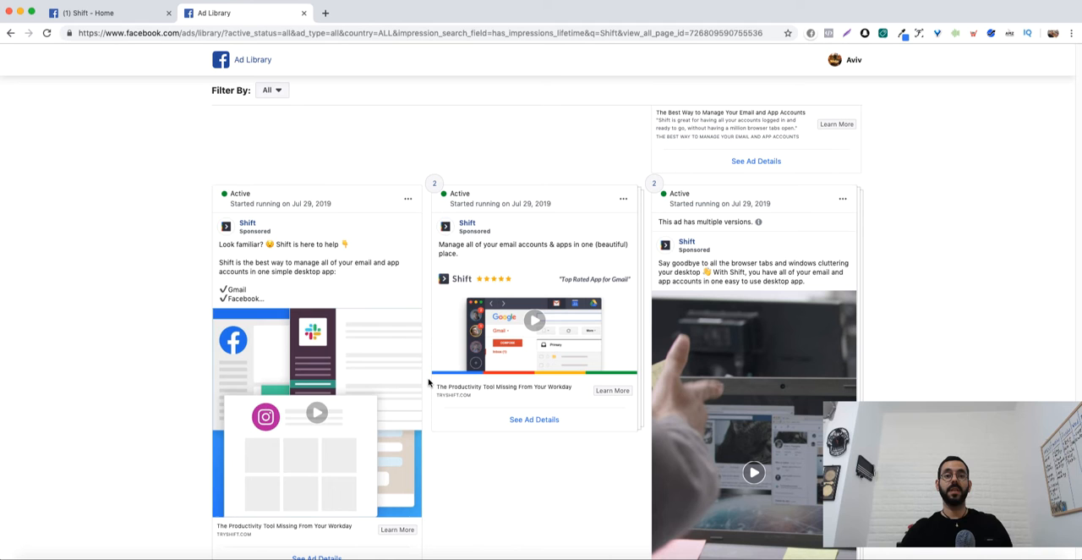
pyautogui.moveTo(414, 385)
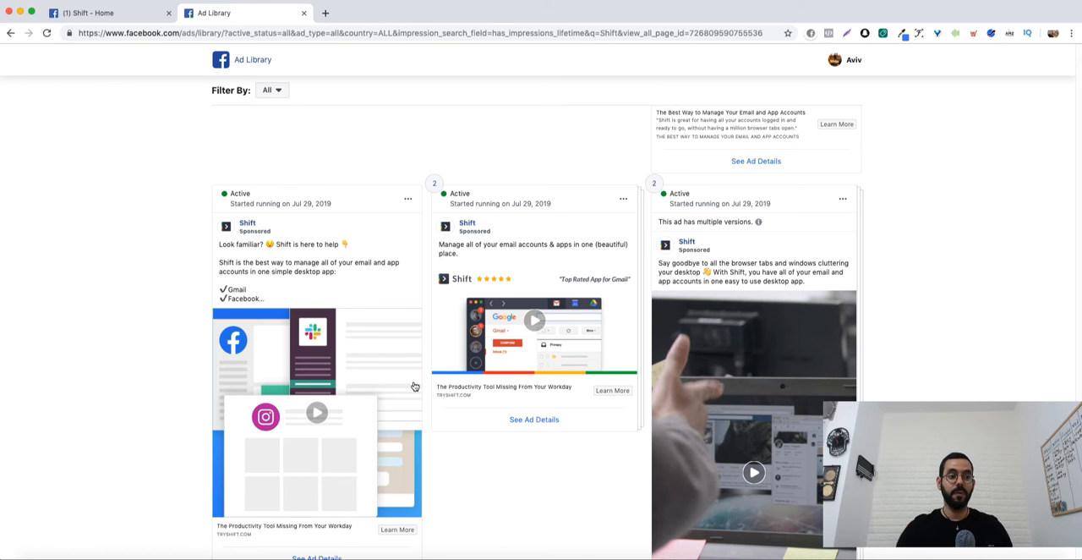
pyautogui.scroll(-3)
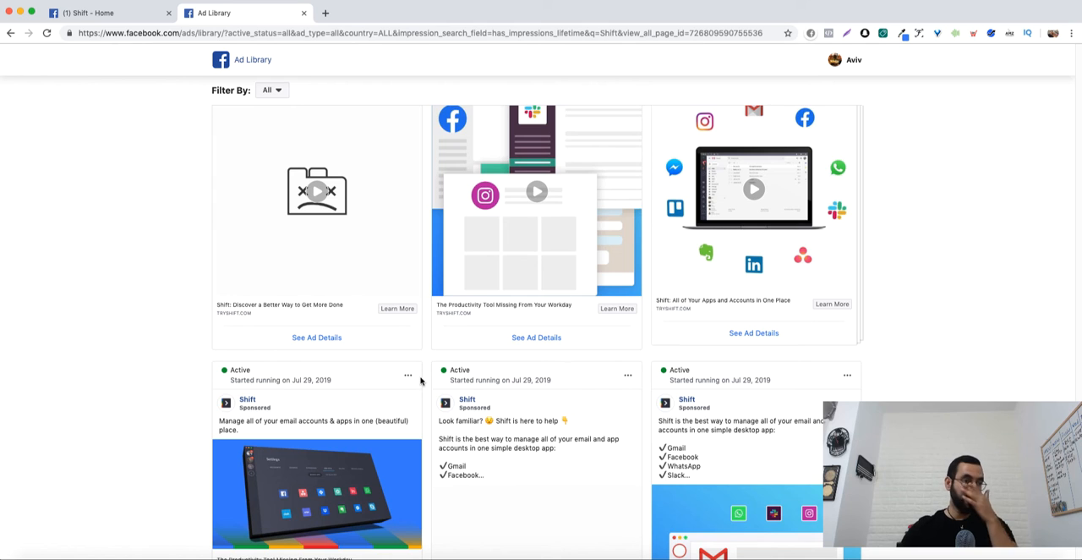
pyautogui.moveTo(426, 372)
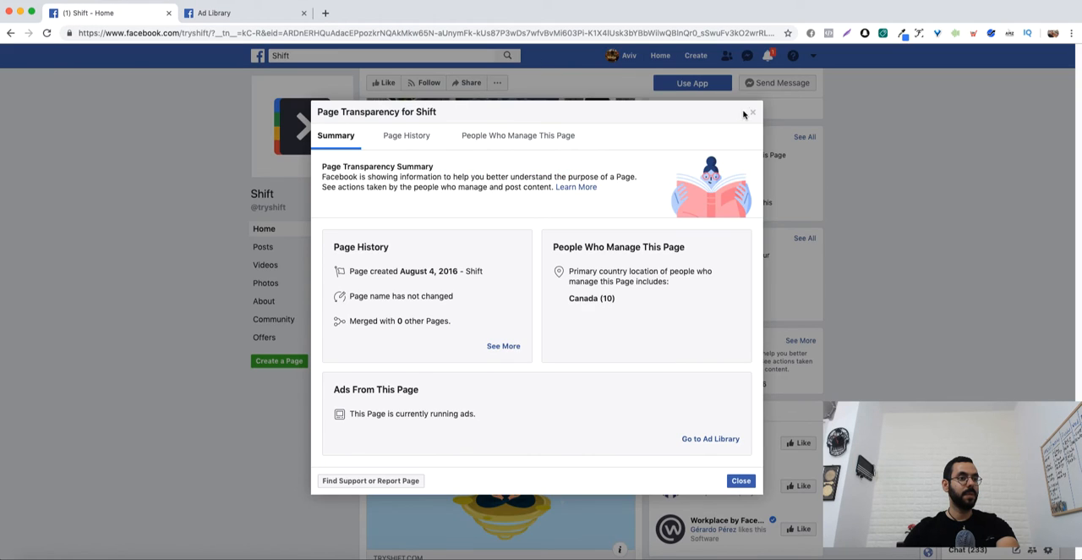
# Return to the News Feed and open ZINVO's page from its sponsored watch ad.
pyautogui.click(741, 480)
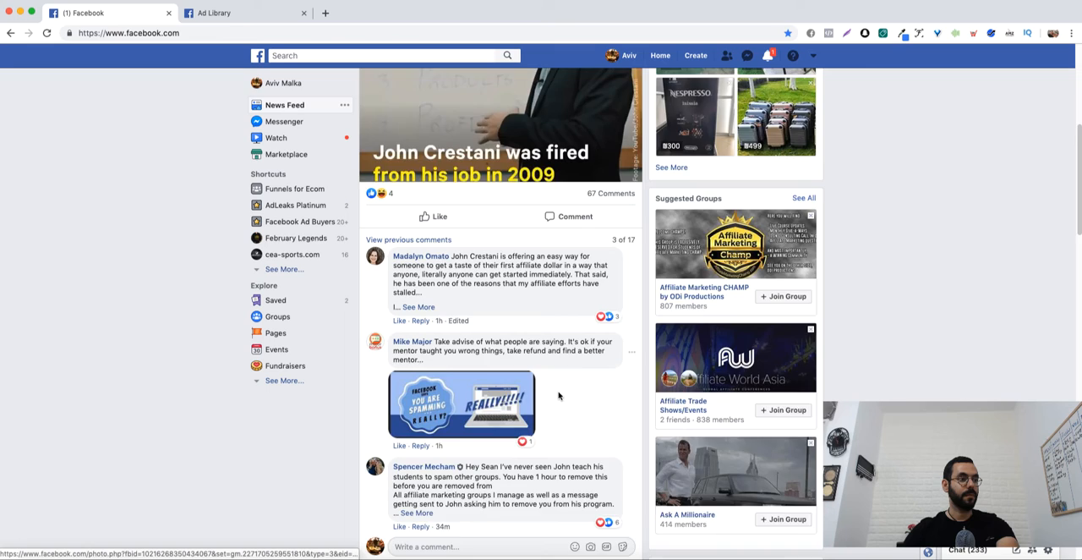
pyautogui.scroll(-3)
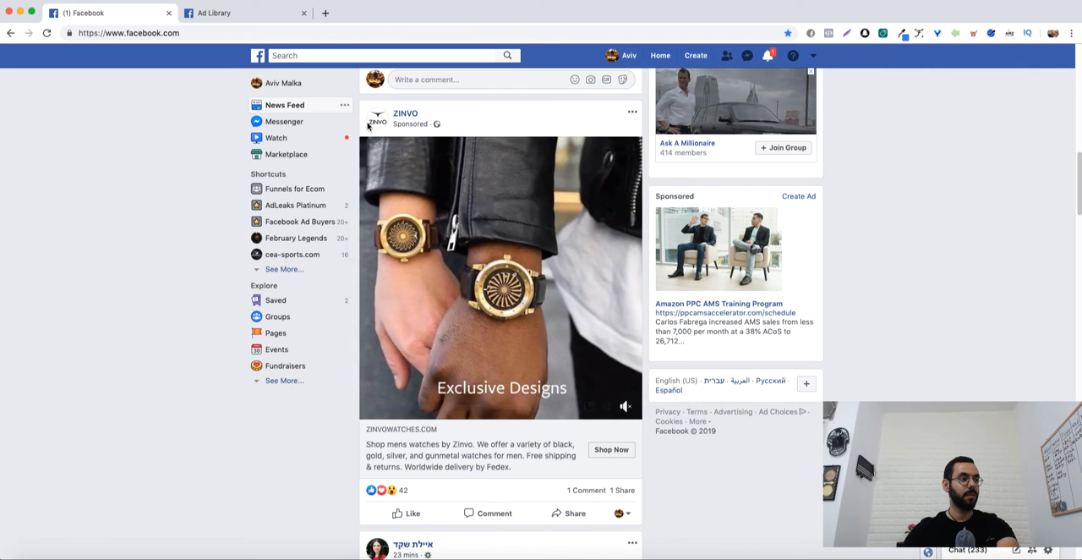
pyautogui.click(406, 111)
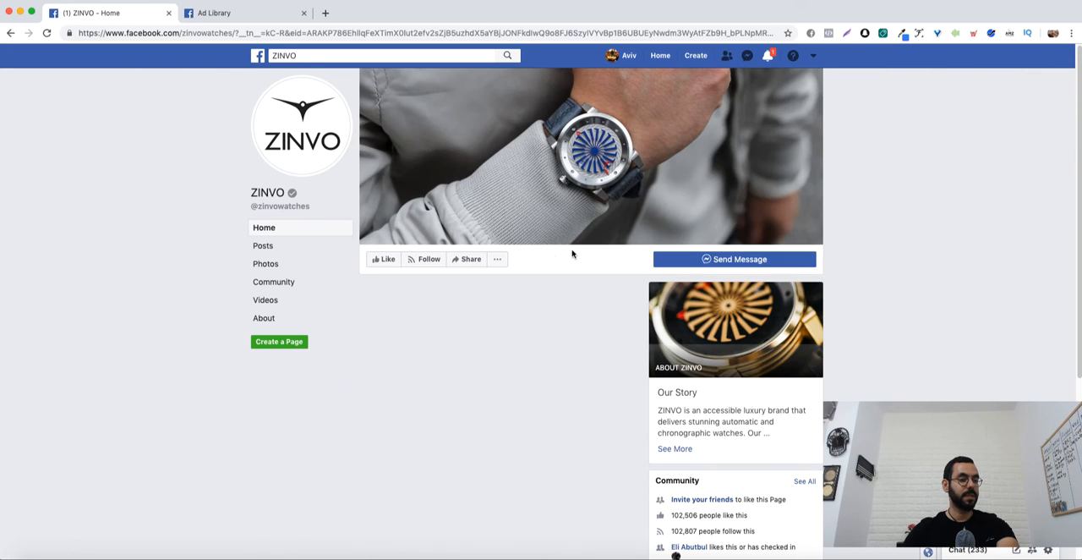
# Show ZINVO's Page Transparency details and go to its ads in the Ad Library.
pyautogui.scroll(-3)
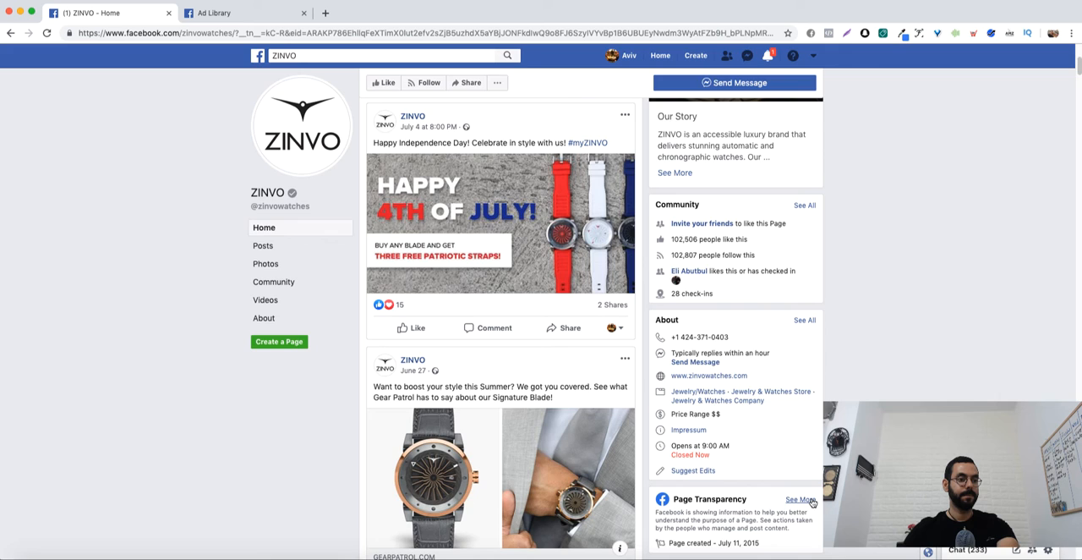
pyautogui.click(799, 499)
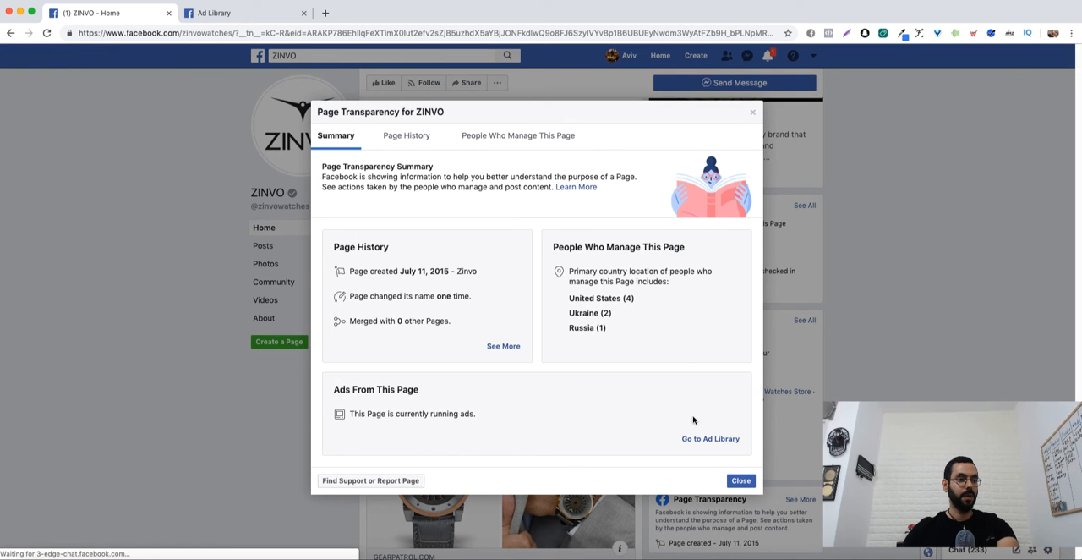
pyautogui.click(710, 438)
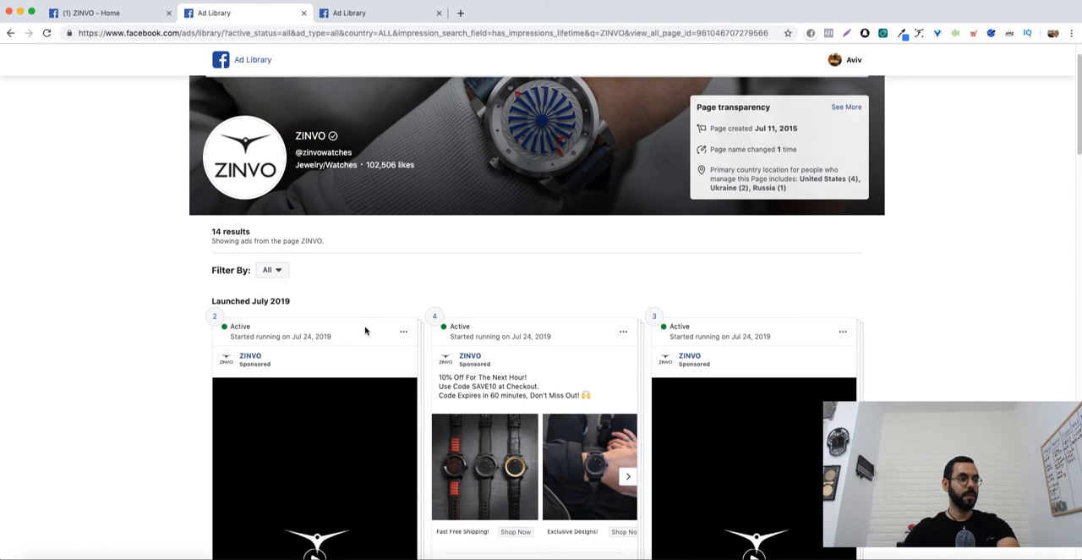
# Browse ZINVO's 14 active ads and open Ad Details for the multi-version watch-box video ad.
pyautogui.scroll(-3)
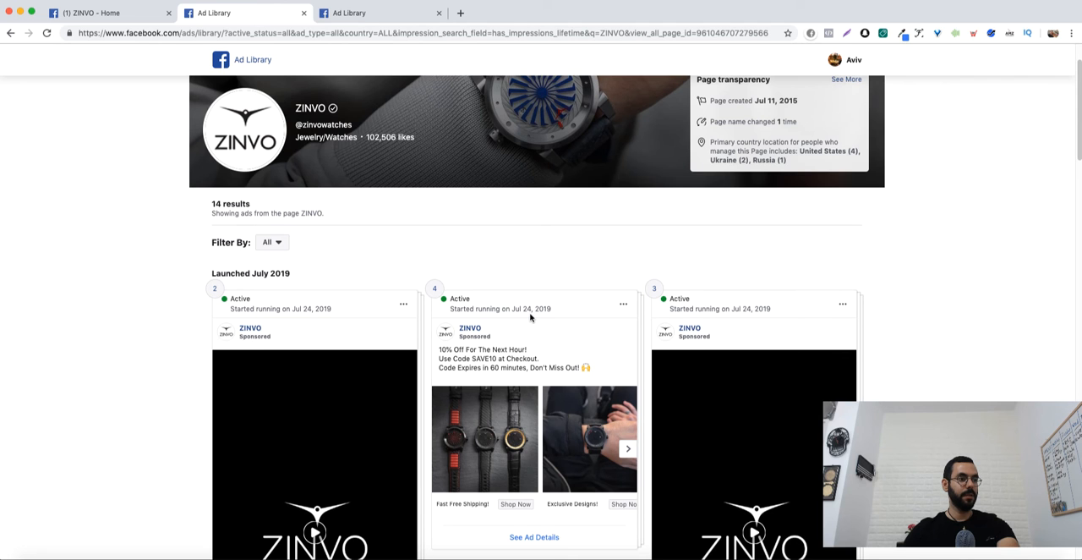
pyautogui.scroll(-3)
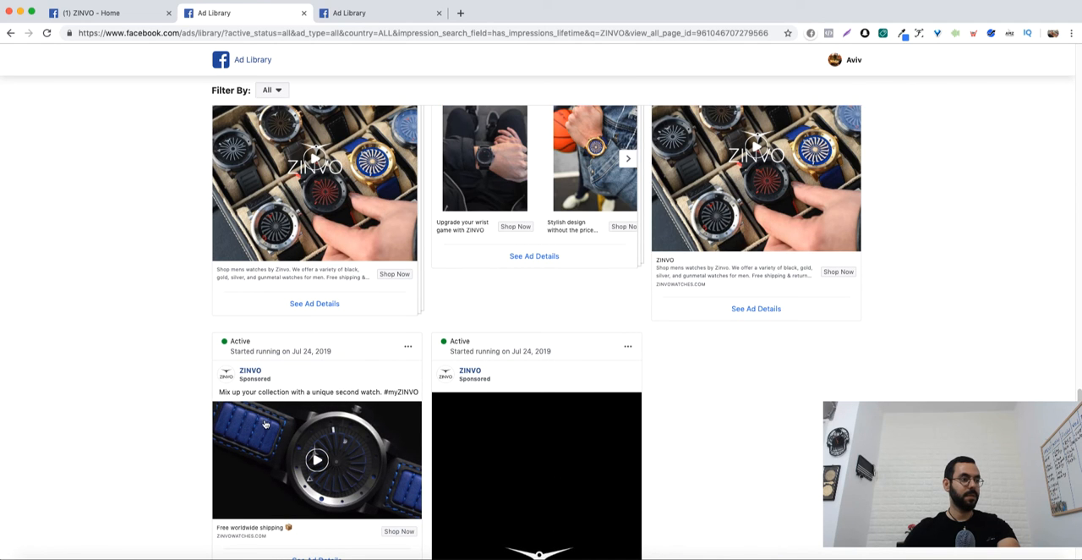
pyautogui.moveTo(300, 419)
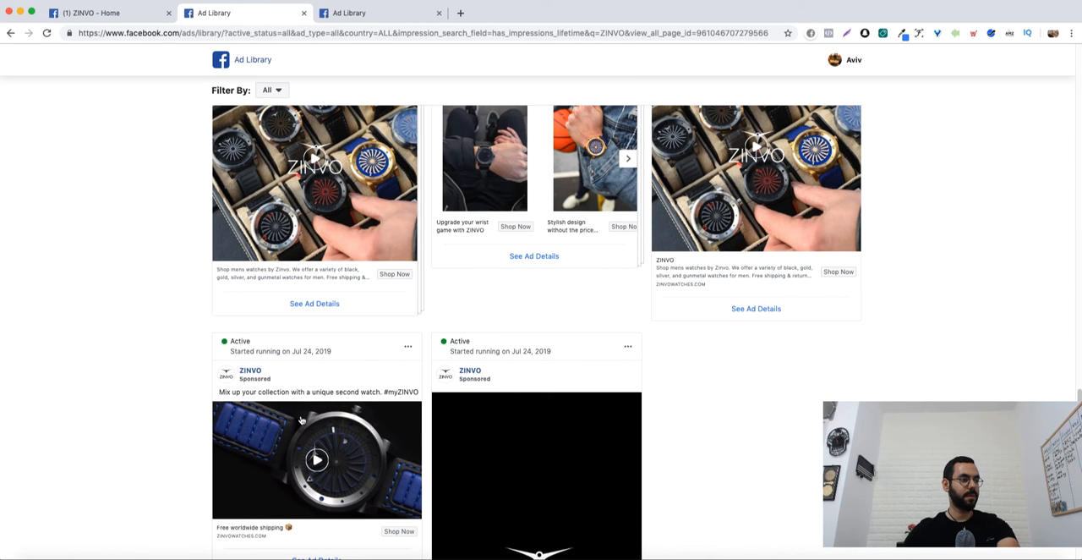
pyautogui.scroll(-3)
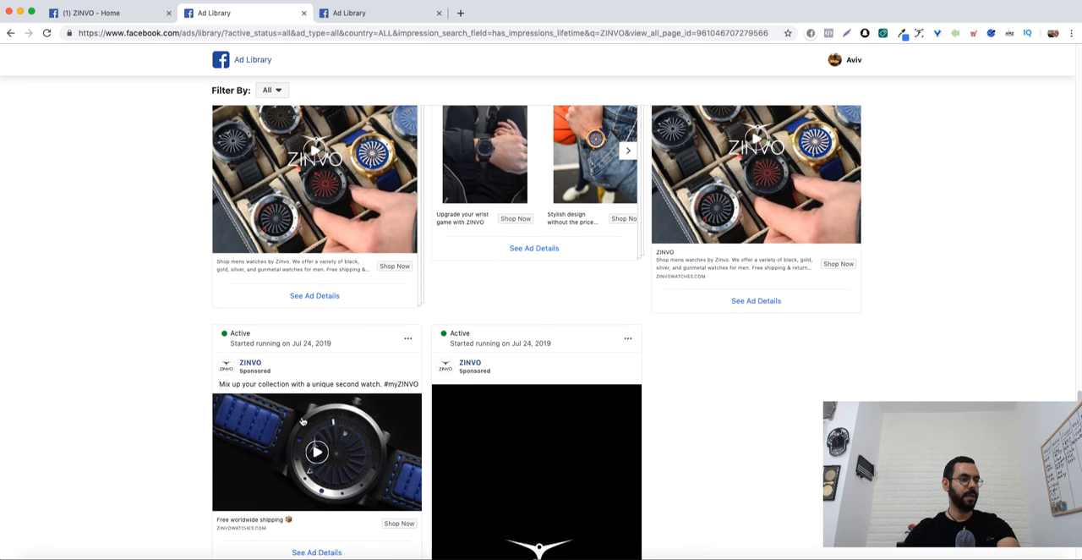
pyautogui.scroll(-3)
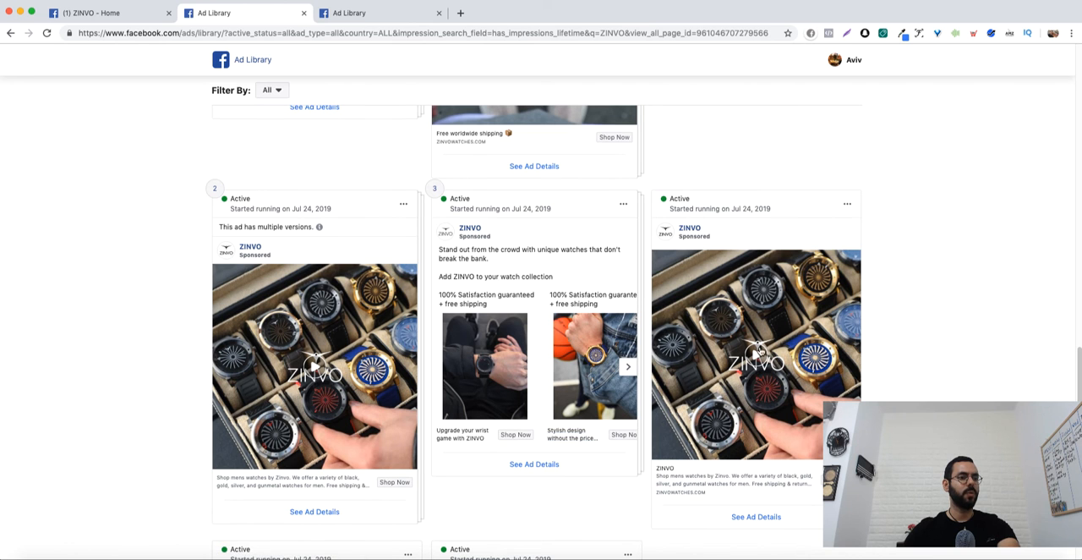
pyautogui.click(314, 367)
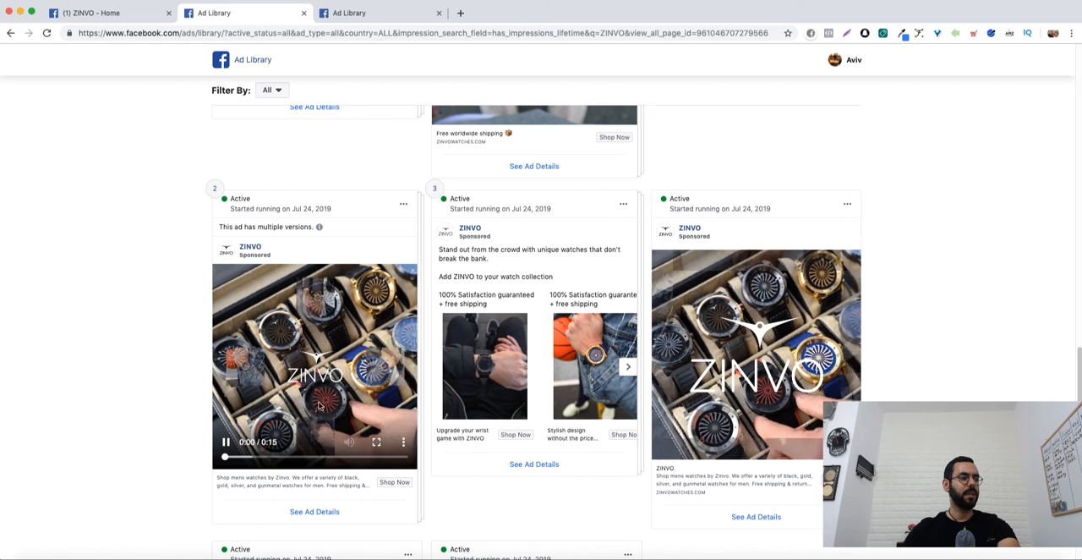
pyautogui.click(314, 511)
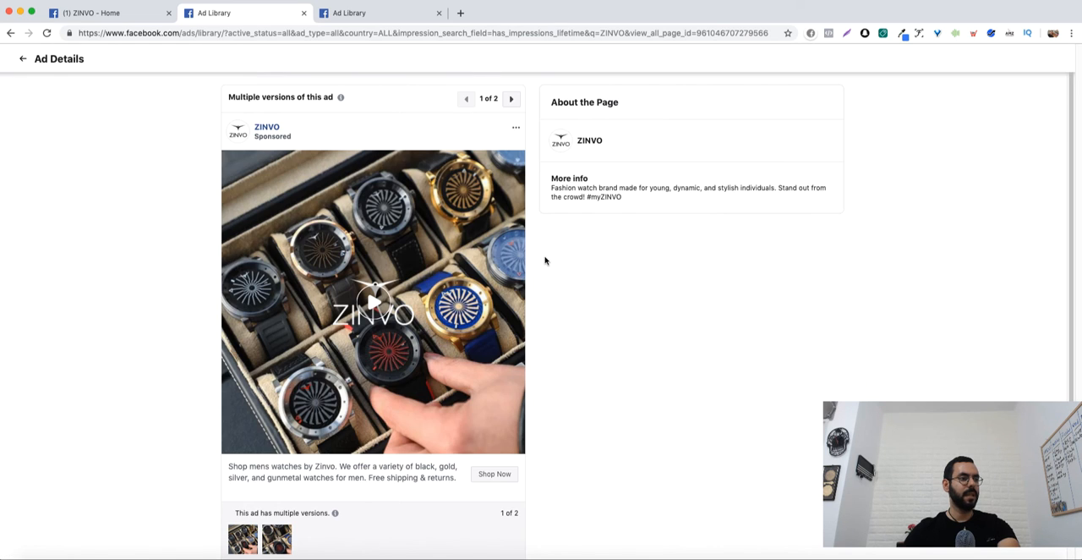
pyautogui.moveTo(392, 401)
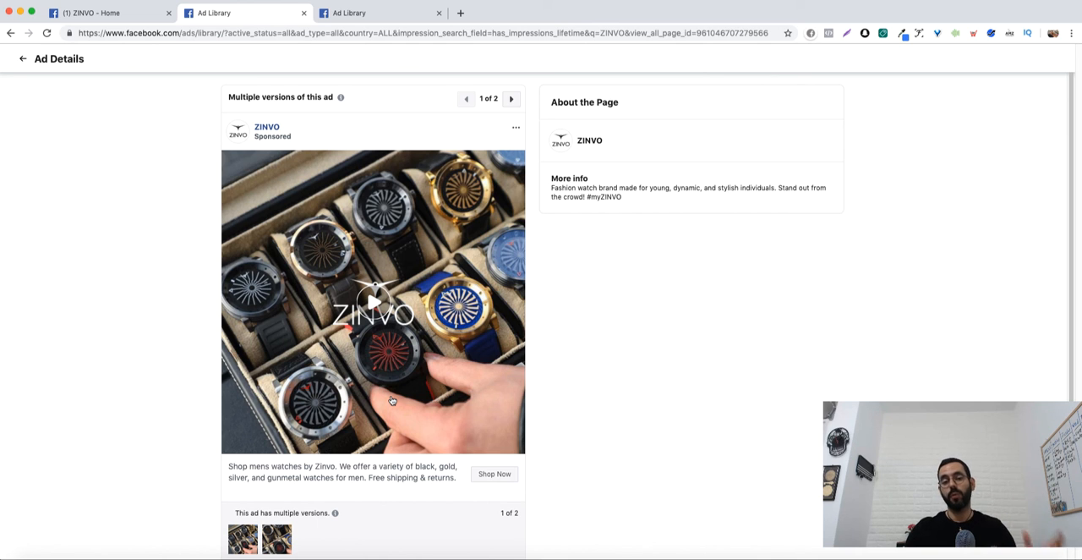
pyautogui.moveTo(392, 399)
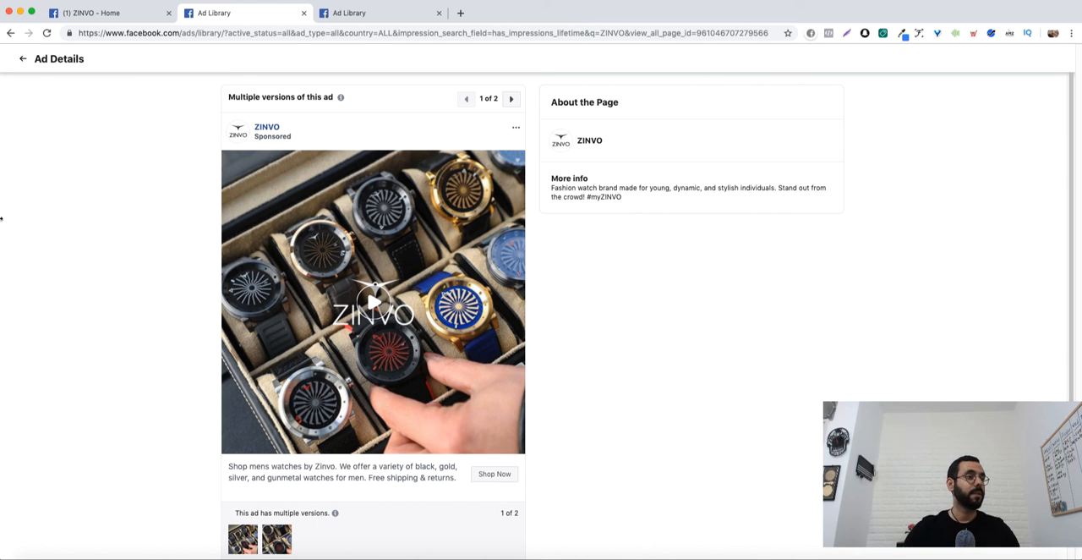
pyautogui.click(865, 34)
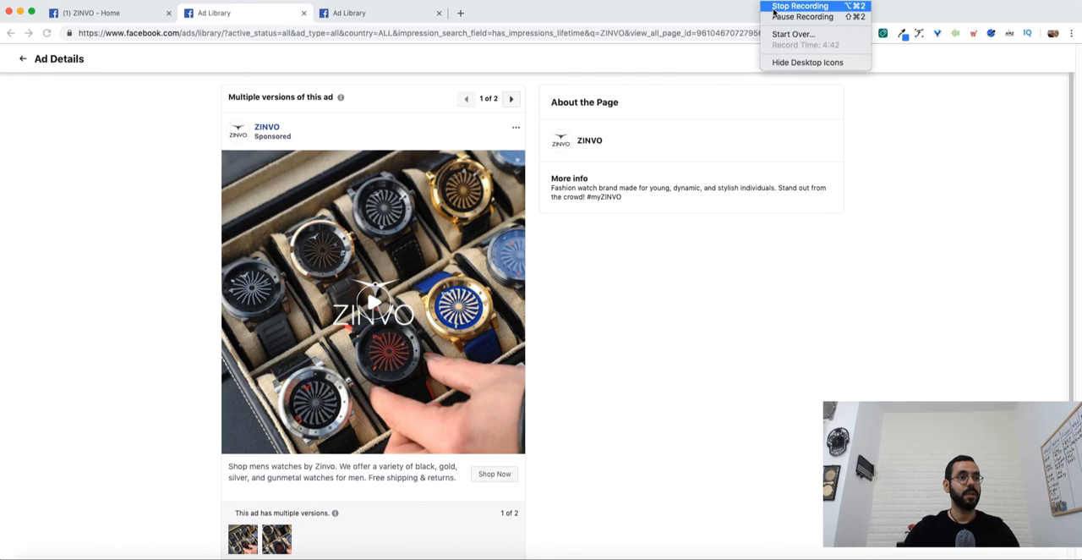